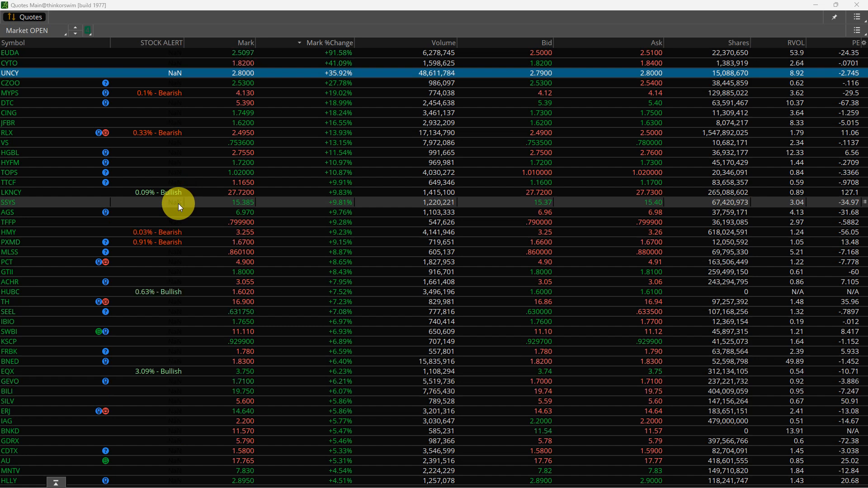
pyautogui.moveTo(212, 228)
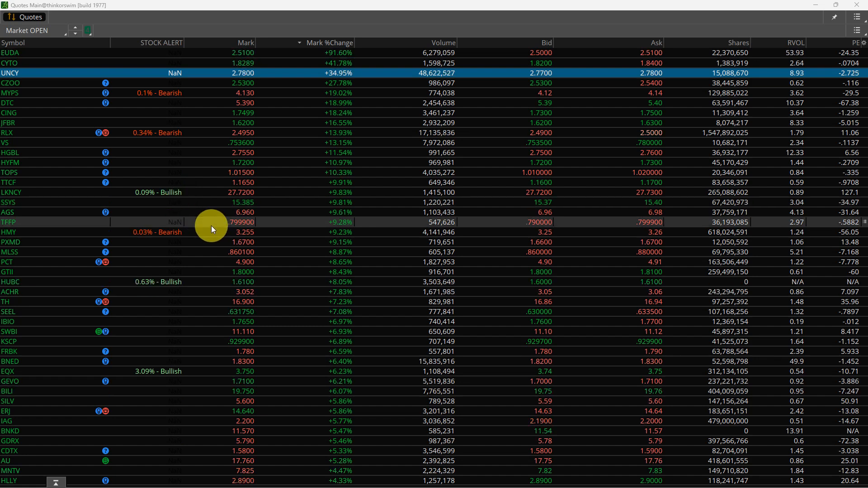
pyautogui.moveTo(204, 299)
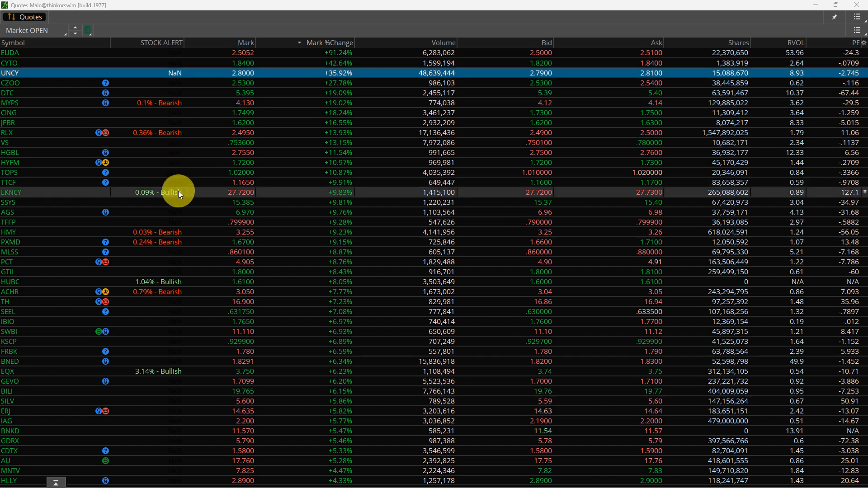
pyautogui.moveTo(148, 201)
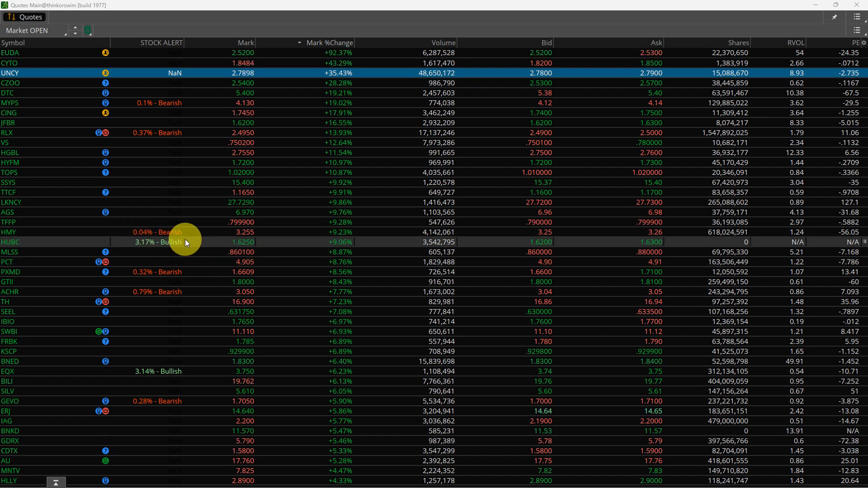
# Step: Load HUBC into the 5-minute chart with buy/sell volume studies and order ladder
pyautogui.click(9, 252)
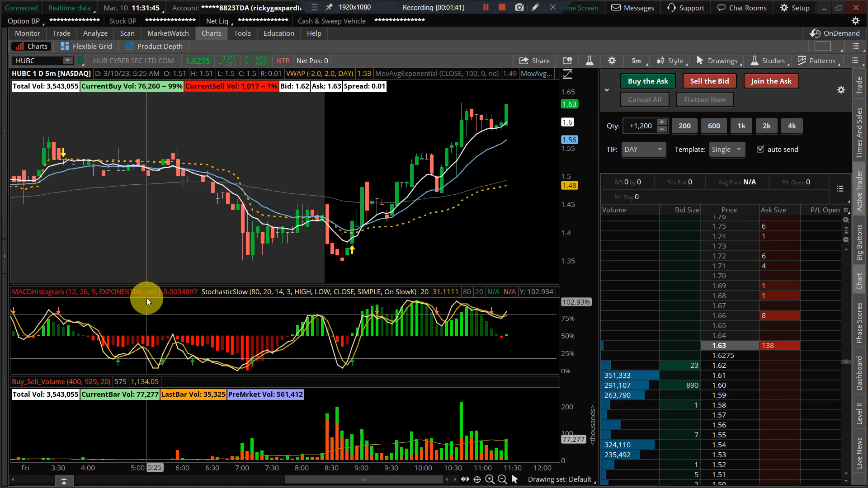
pyautogui.moveTo(536, 149)
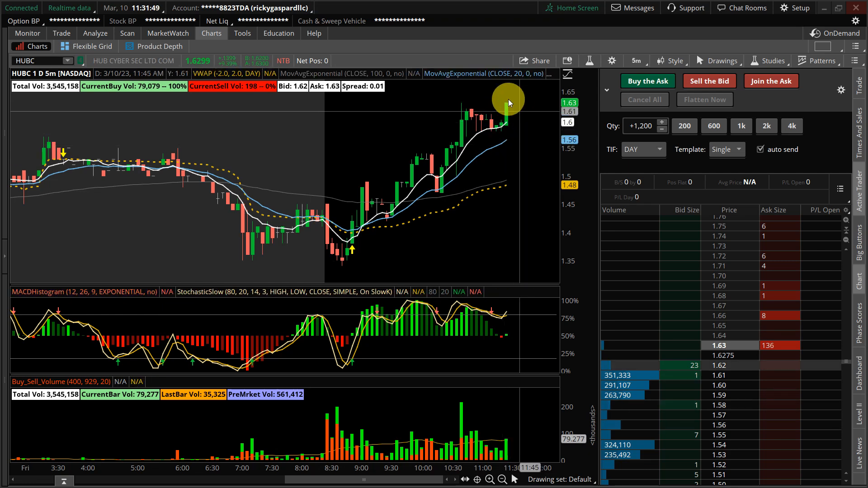
pyautogui.moveTo(525, 124)
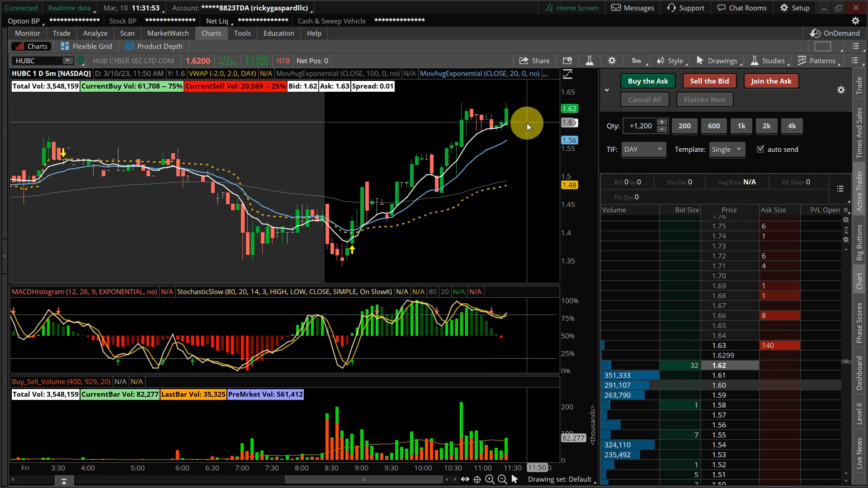
pyautogui.moveTo(359, 190)
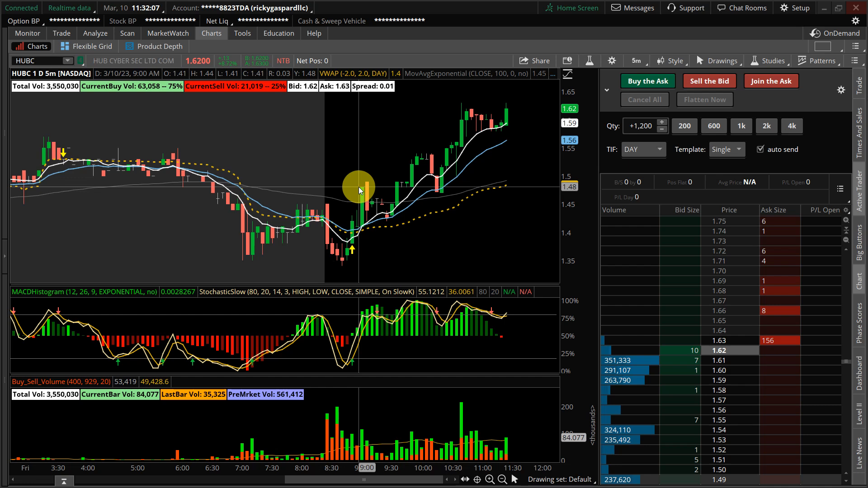
pyautogui.moveTo(513, 241)
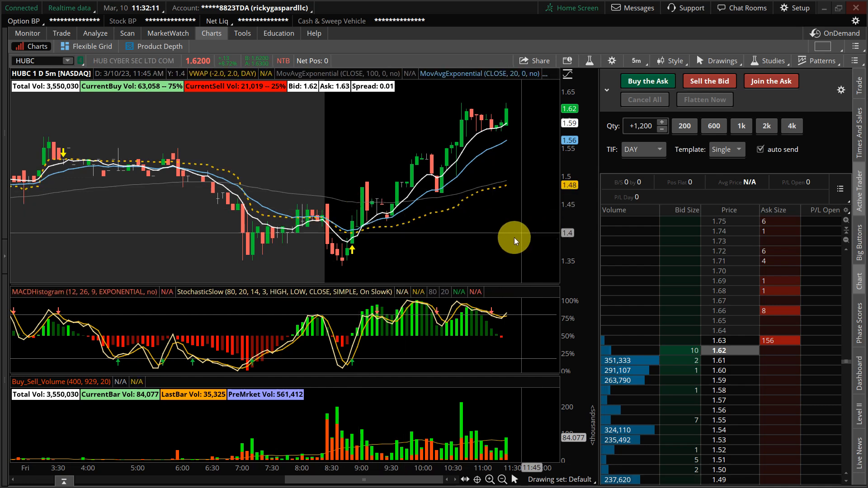
pyautogui.moveTo(497, 247)
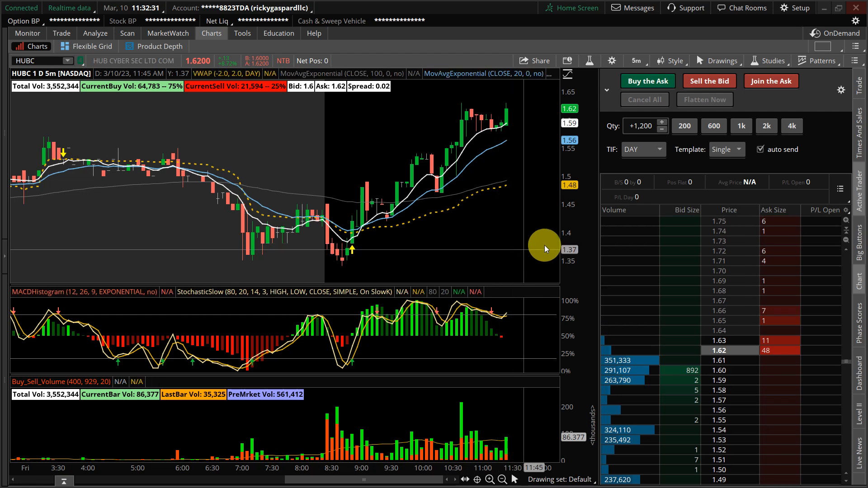
pyautogui.moveTo(752, 224)
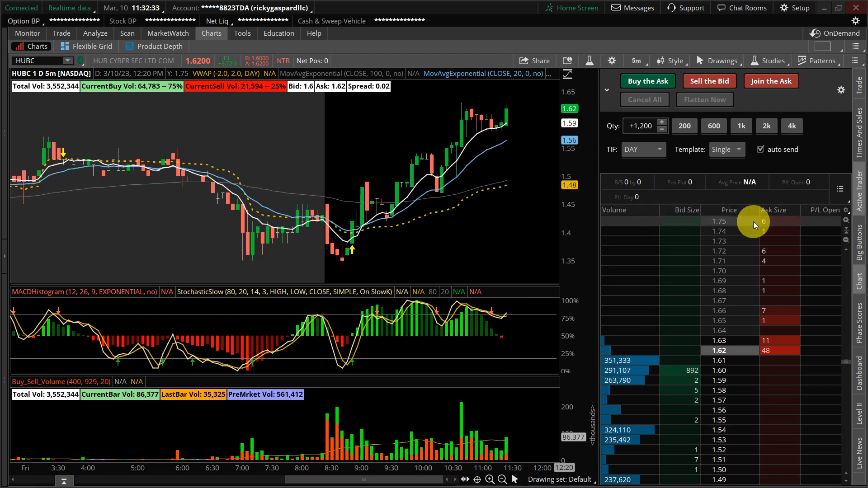
pyautogui.moveTo(387, 268)
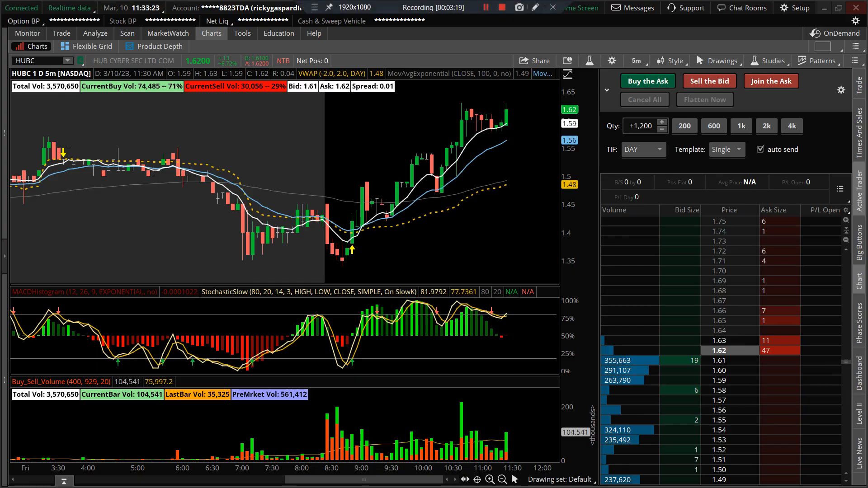
pyautogui.moveTo(168, 75)
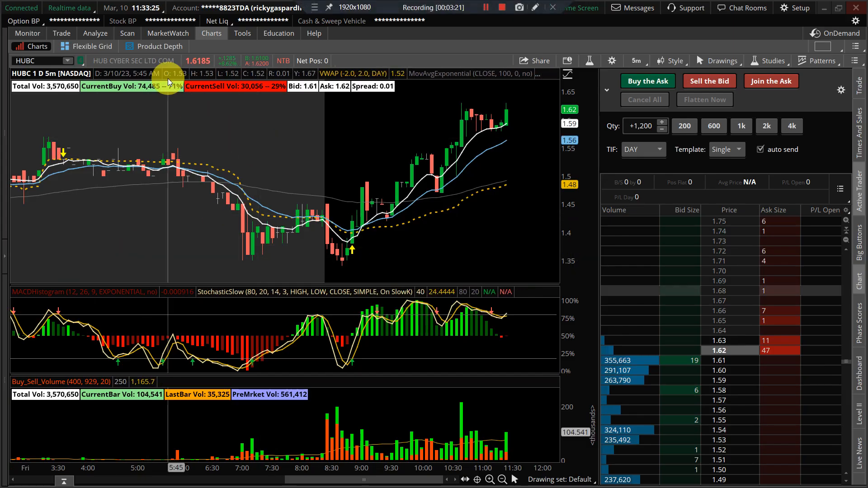
# Step: View the Market OPEN scan filtering stocks priced $0.50–$30 with volume over 500,000
pyautogui.click(127, 33)
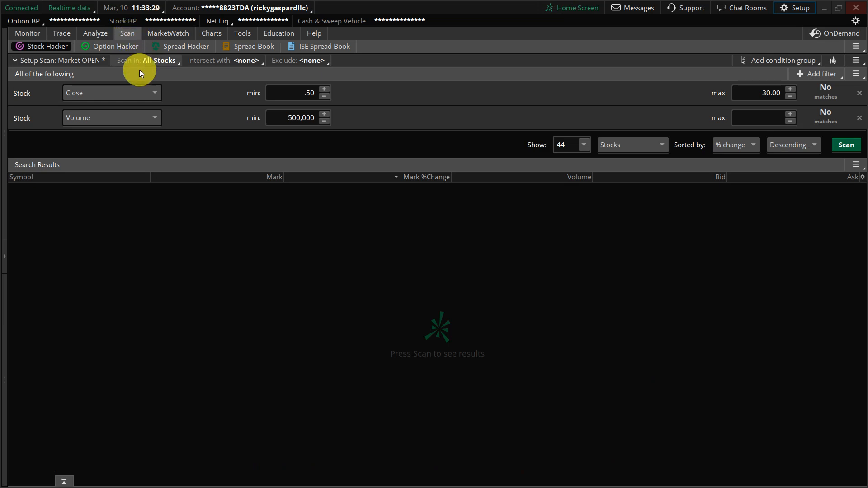
pyautogui.moveTo(224, 89)
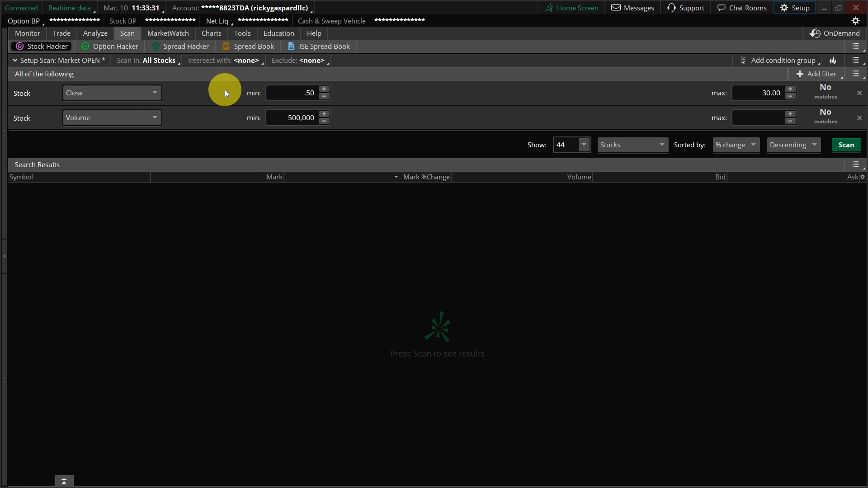
pyautogui.moveTo(518, 90)
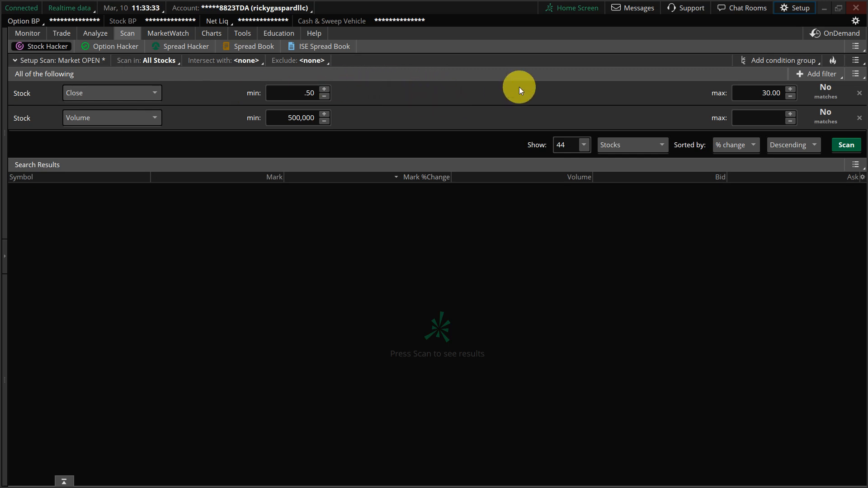
pyautogui.moveTo(397, 119)
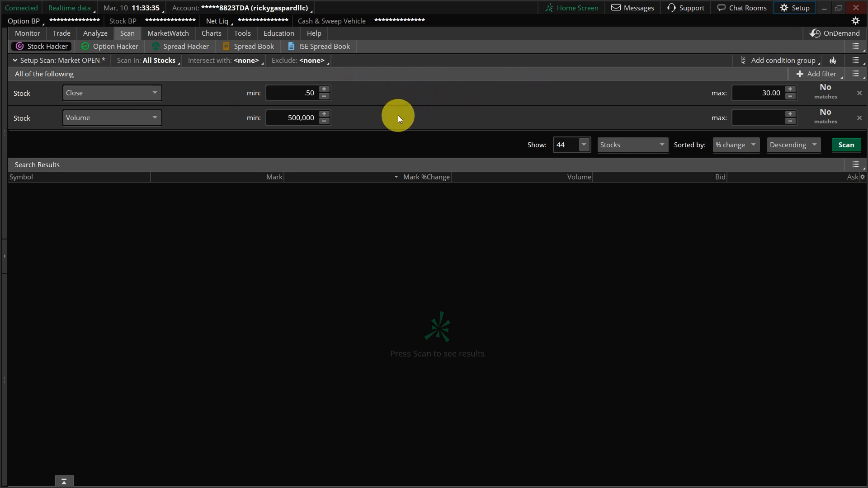
pyautogui.moveTo(416, 124)
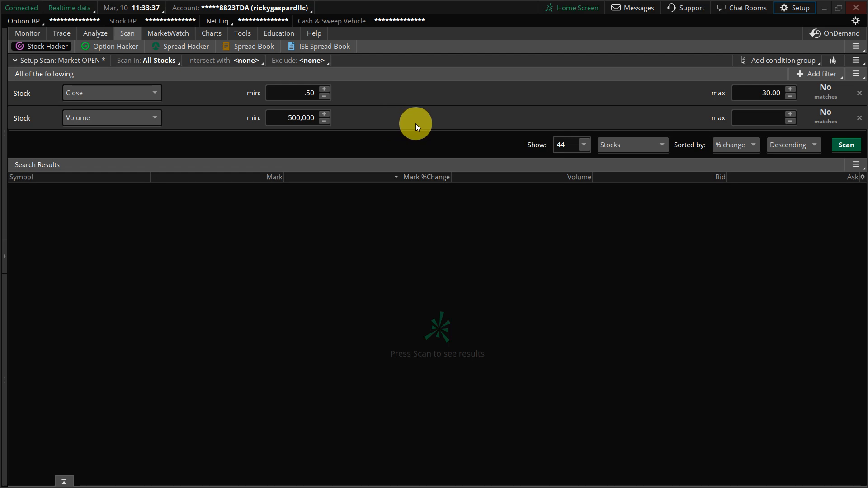
pyautogui.moveTo(198, 58)
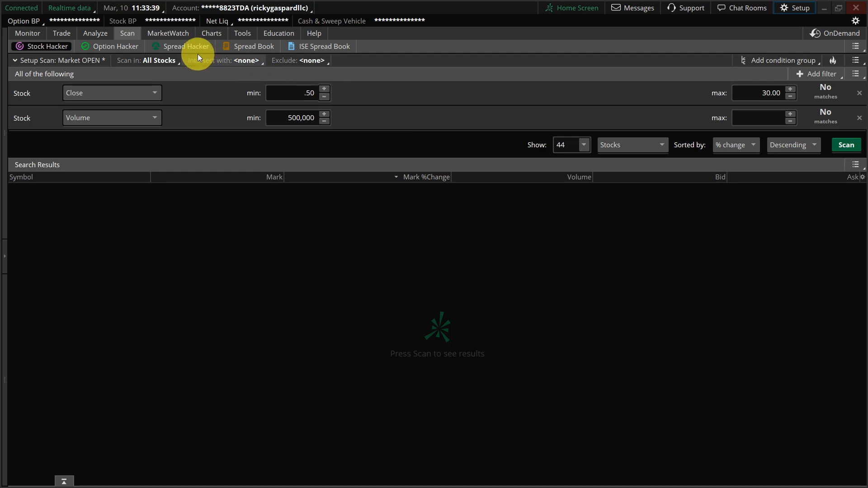
# Step: Return to the Market OPEN quotes list with its bullish/bearish STOCK ALERT column
pyautogui.click(167, 33)
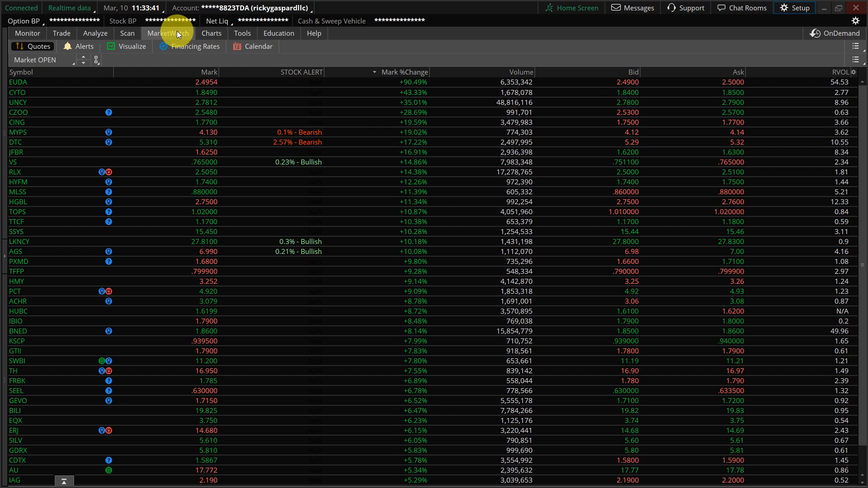
pyautogui.click(38, 60)
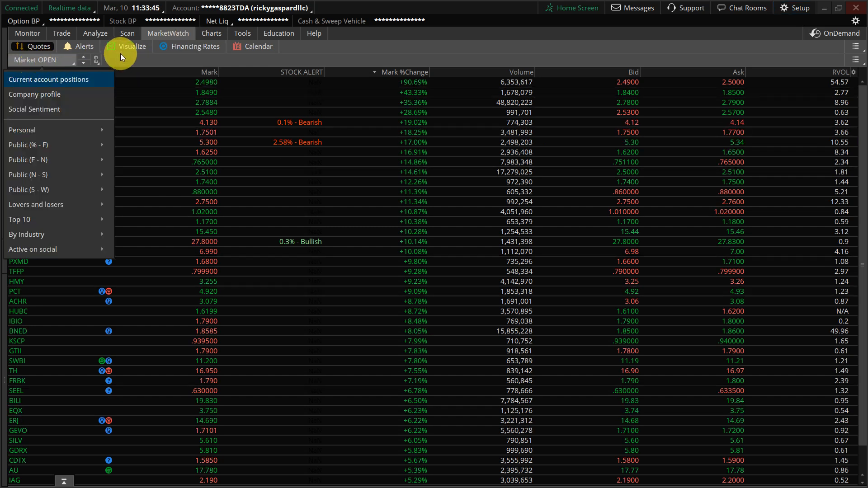
pyautogui.click(131, 46)
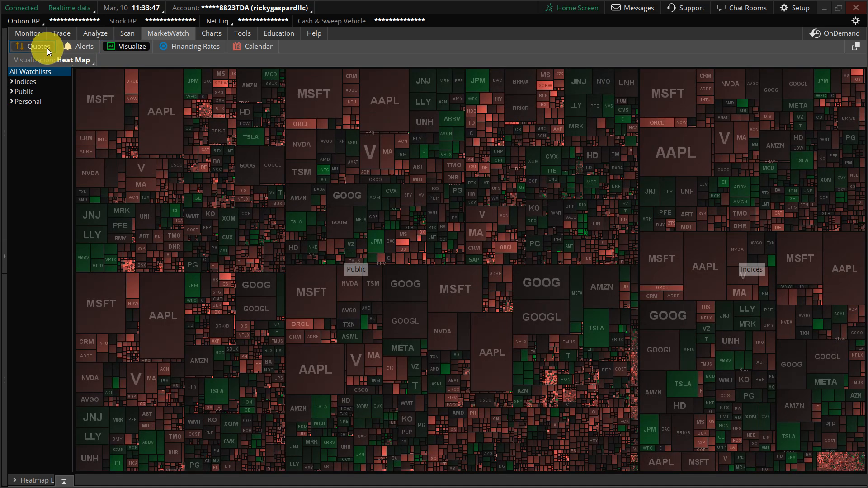
pyautogui.click(37, 46)
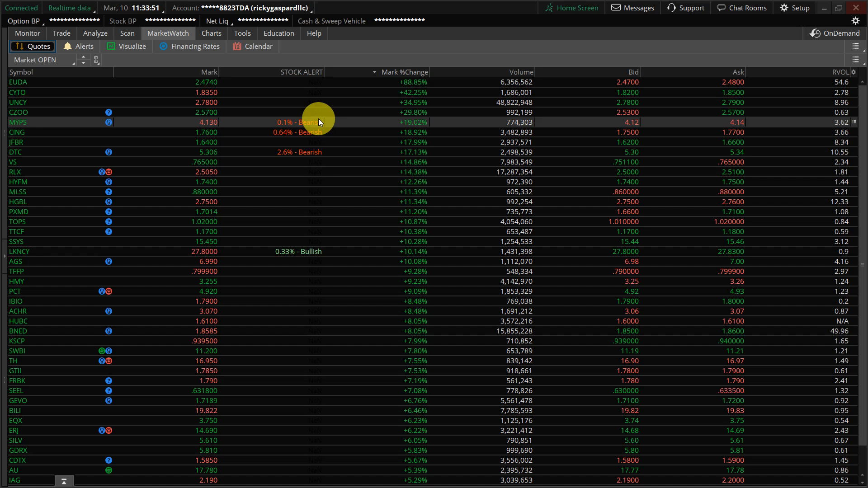
pyautogui.moveTo(806, 55)
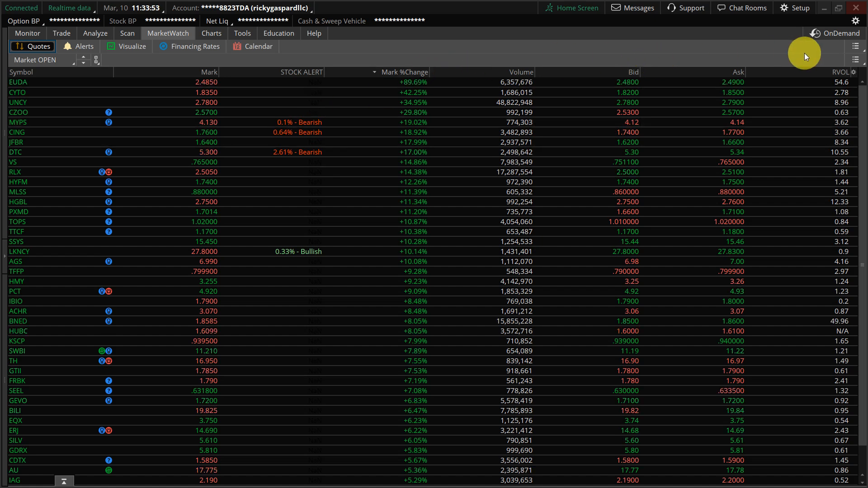
pyautogui.click(855, 46)
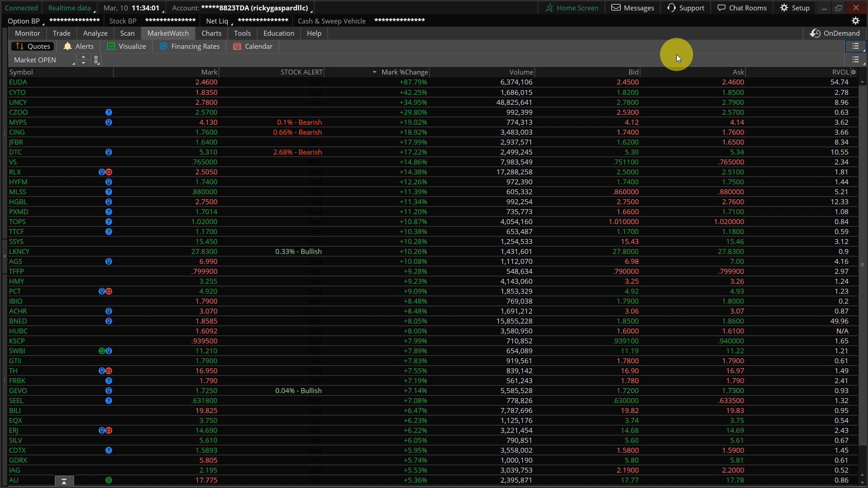
pyautogui.moveTo(360, 44)
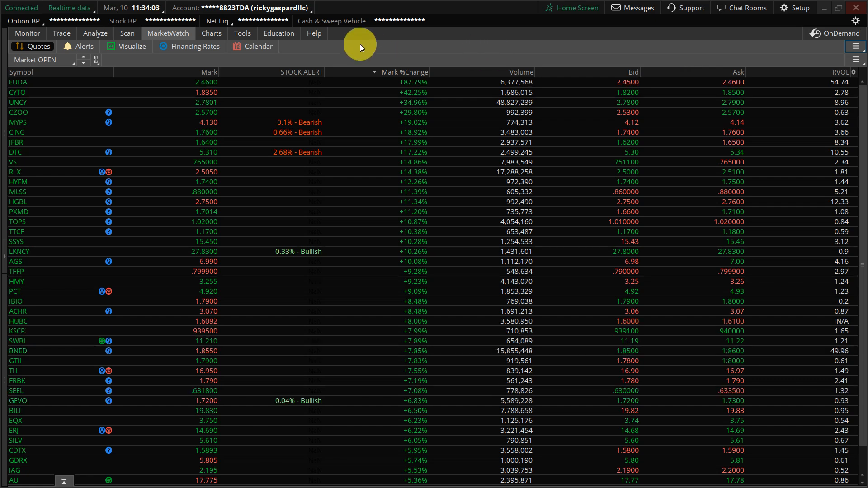
# Step: Review the Market OPEN scan filters, then list personal watchlists in the quotes window
pyautogui.click(127, 33)
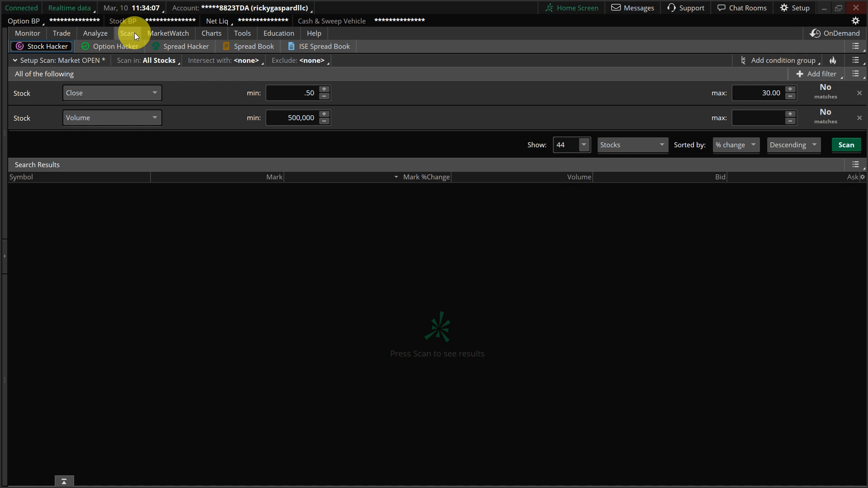
pyautogui.moveTo(374, 66)
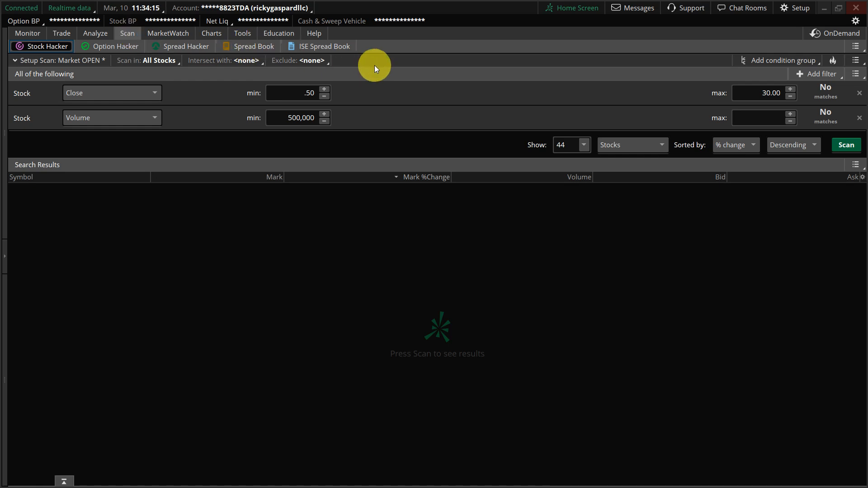
pyautogui.moveTo(389, 59)
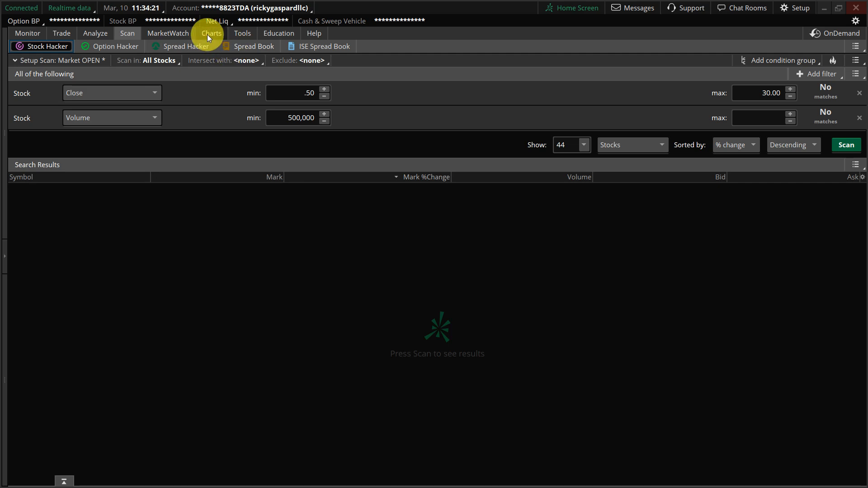
pyautogui.click(167, 33)
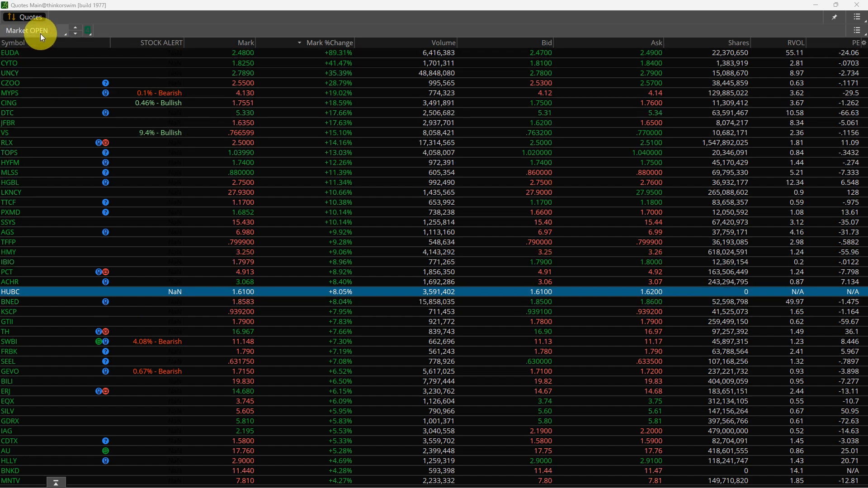
pyautogui.click(33, 30)
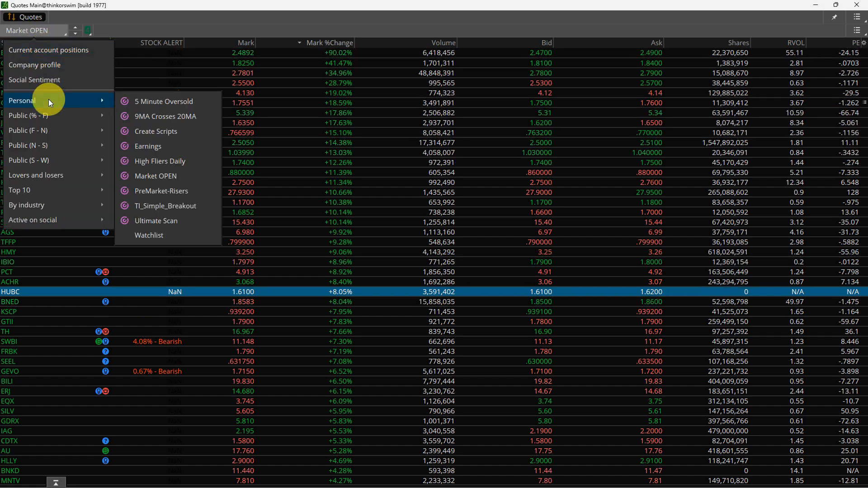
# Step: Show the 9MA Crosses 20MA watchlist, then reopen the personal watchlist choices
pyautogui.click(165, 116)
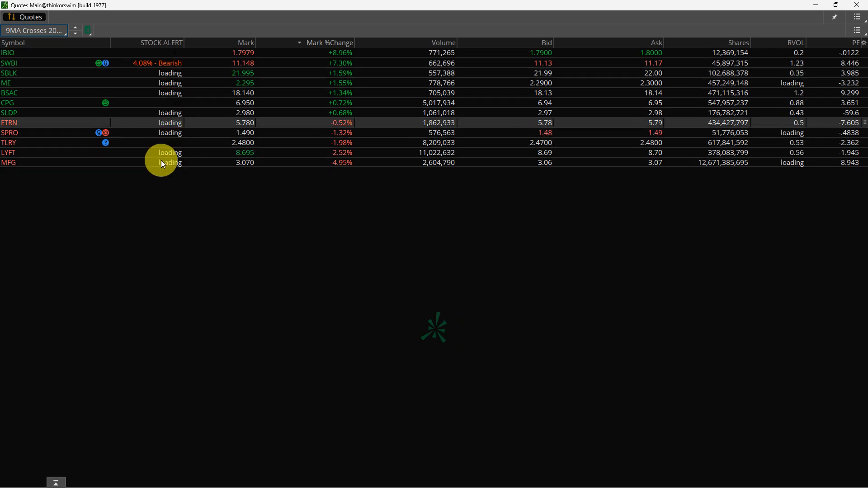
pyautogui.moveTo(187, 227)
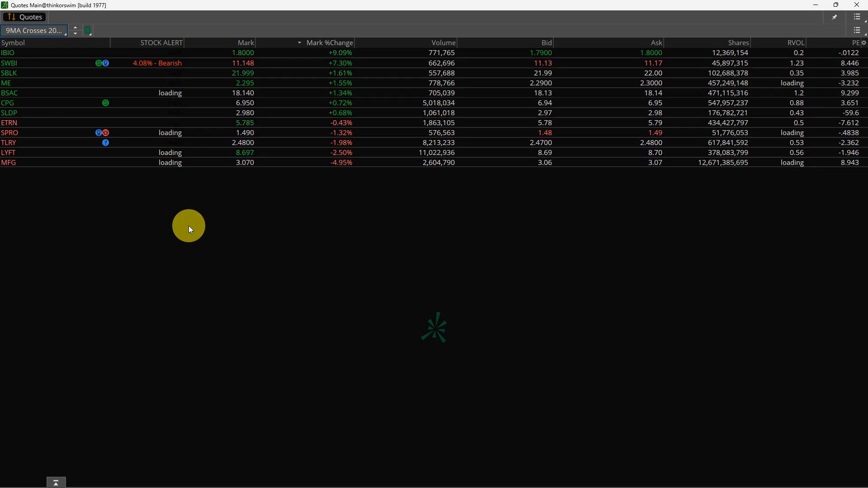
pyautogui.moveTo(173, 162)
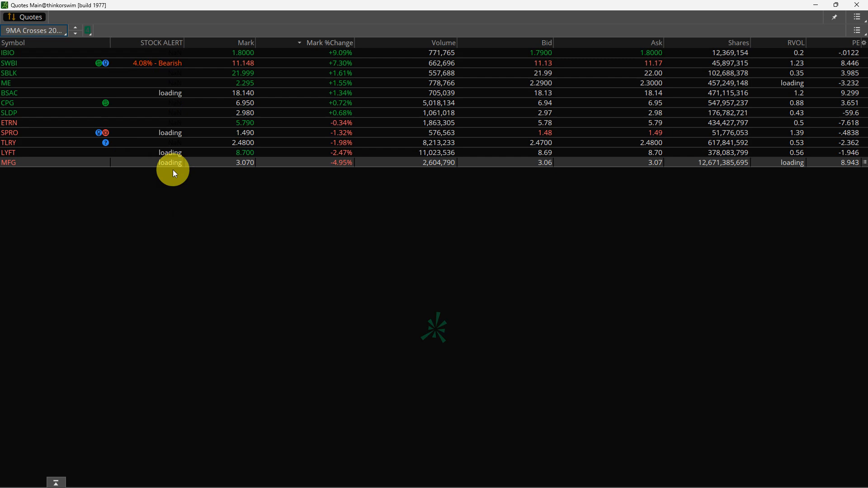
pyautogui.moveTo(209, 78)
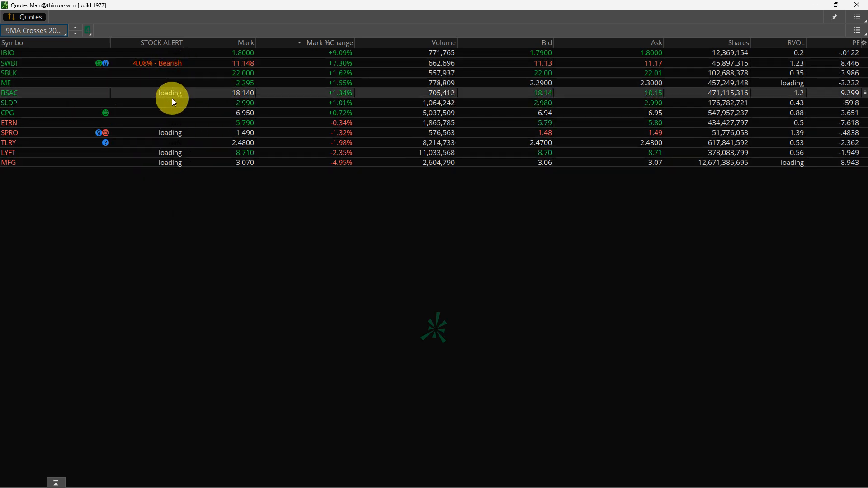
pyautogui.moveTo(210, 202)
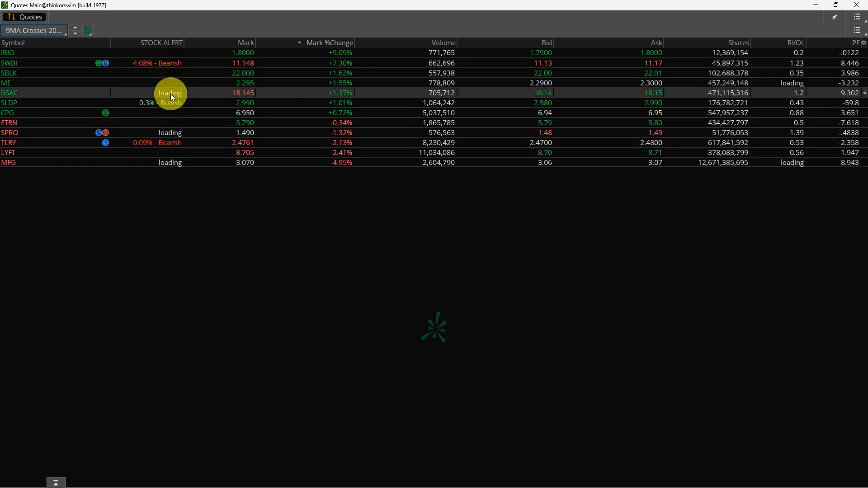
pyautogui.moveTo(170, 103)
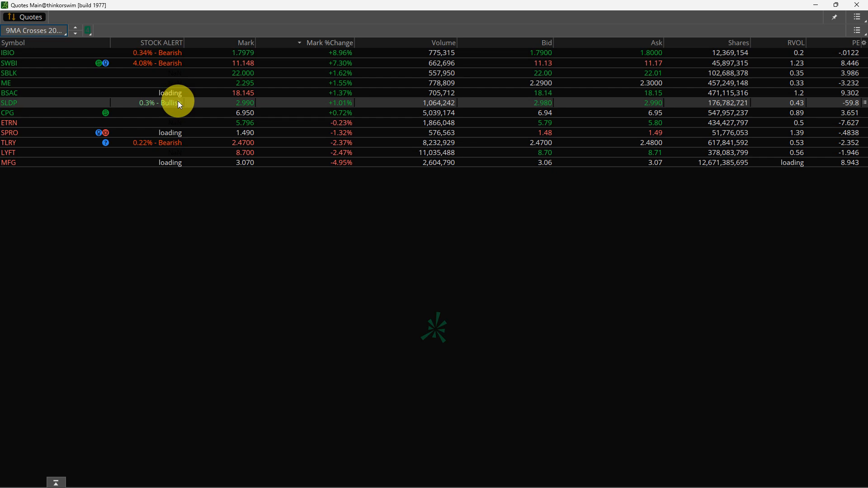
pyautogui.moveTo(143, 108)
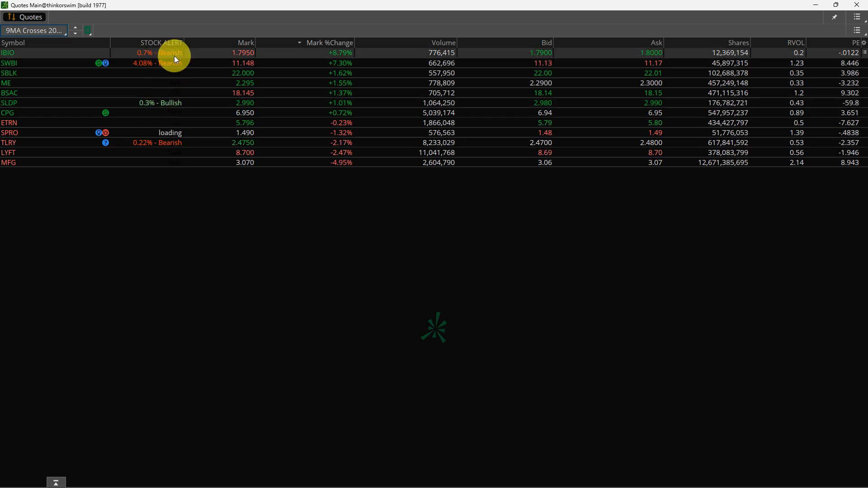
pyautogui.click(33, 30)
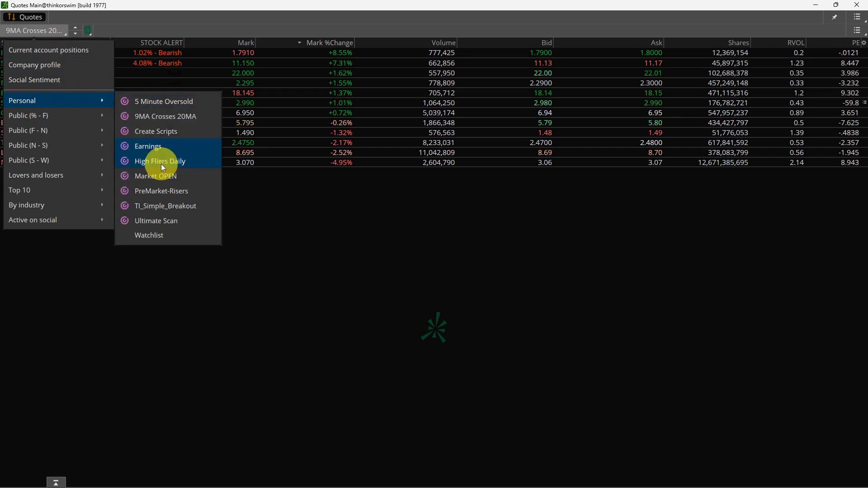
pyautogui.moveTo(239, 169)
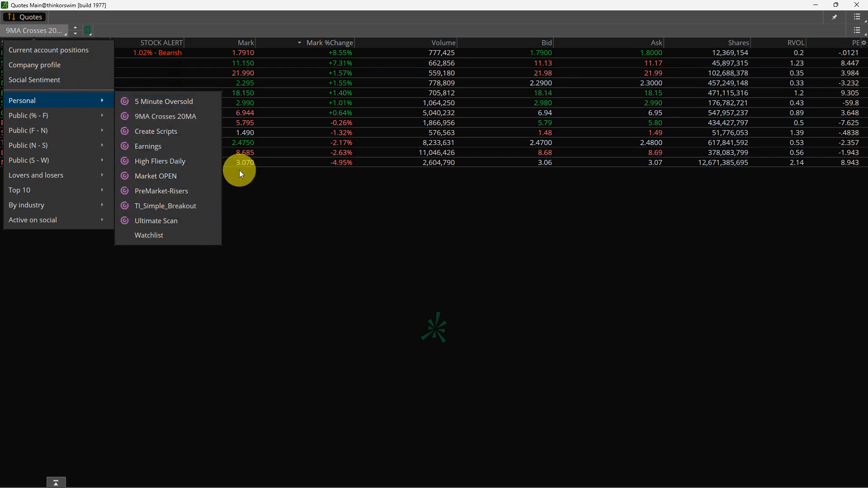
pyautogui.moveTo(265, 75)
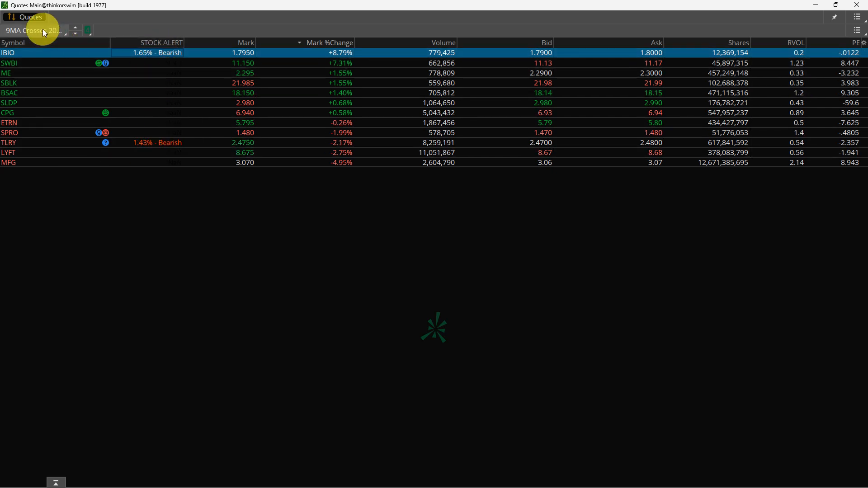
pyautogui.click(34, 30)
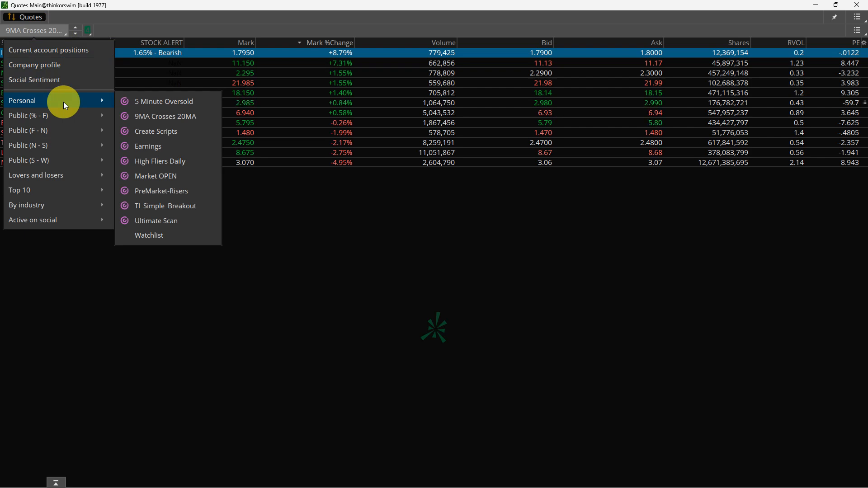
pyautogui.moveTo(160, 161)
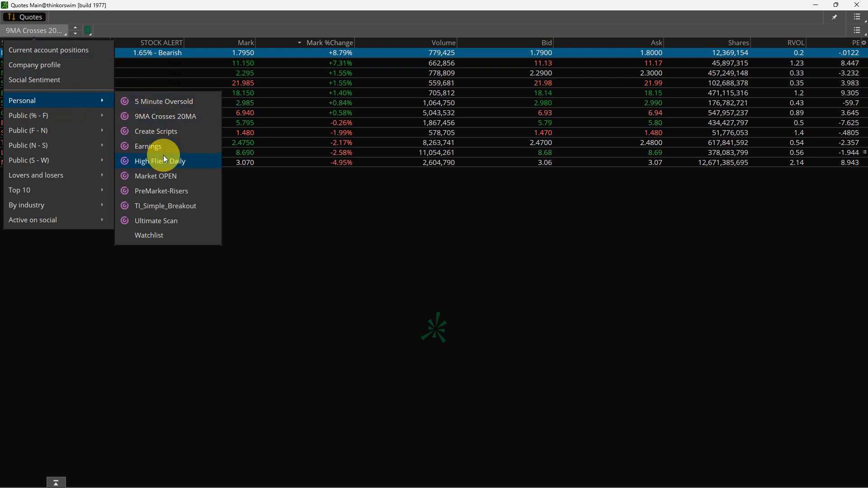
pyautogui.moveTo(160, 175)
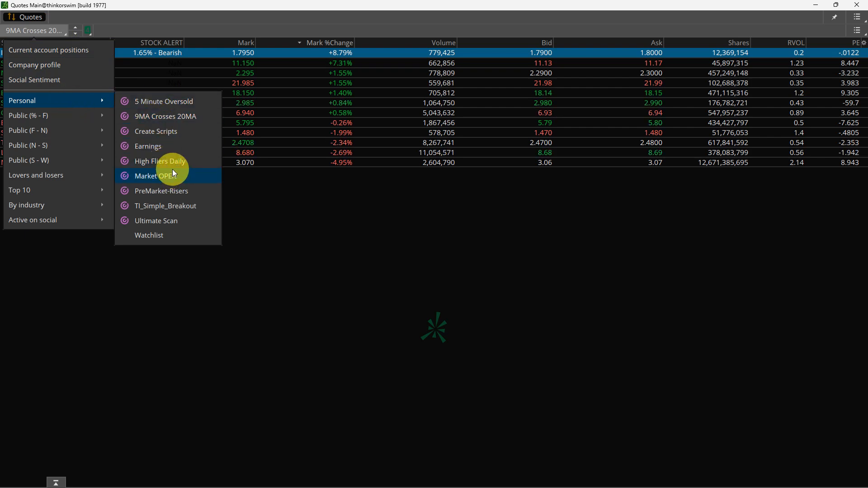
pyautogui.moveTo(163, 221)
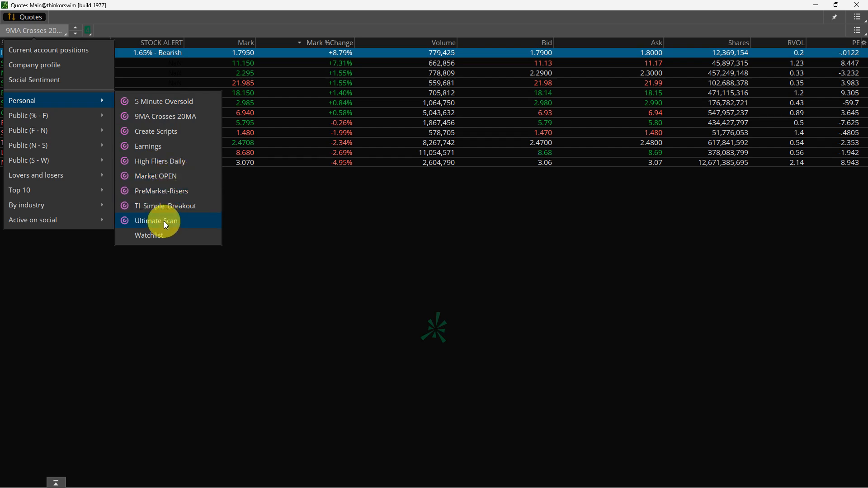
pyautogui.click(156, 221)
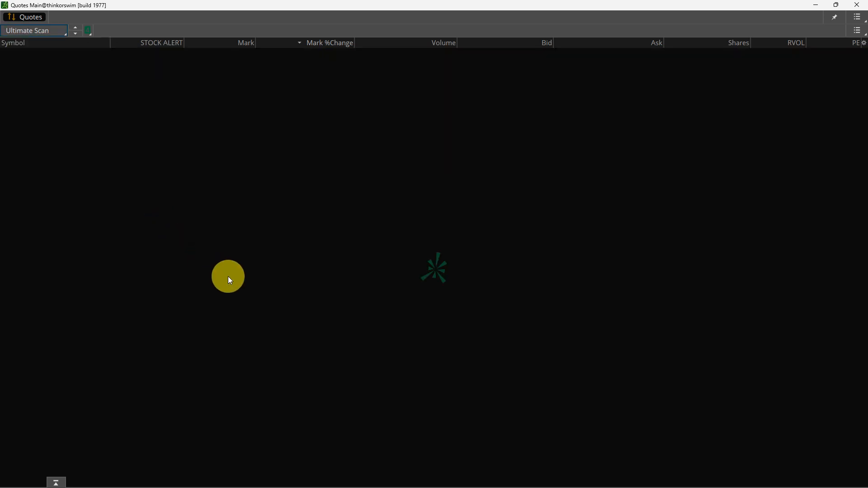
pyautogui.moveTo(127, 51)
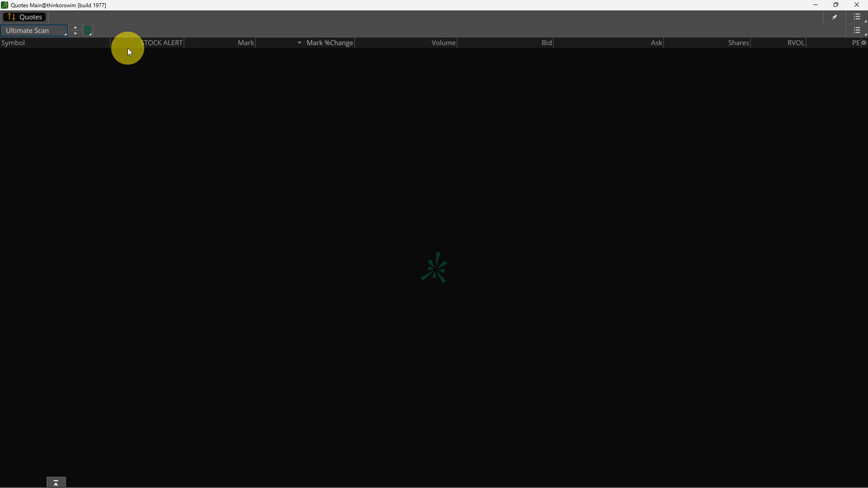
pyautogui.click(33, 30)
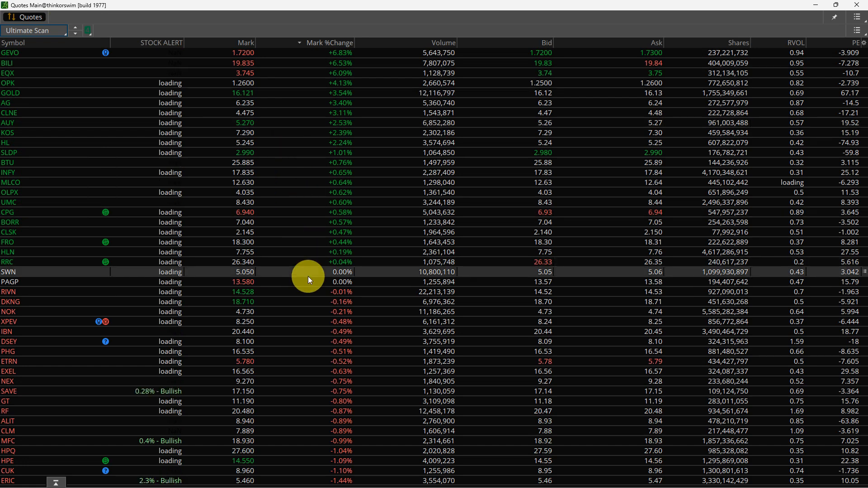
pyautogui.moveTo(144, 283)
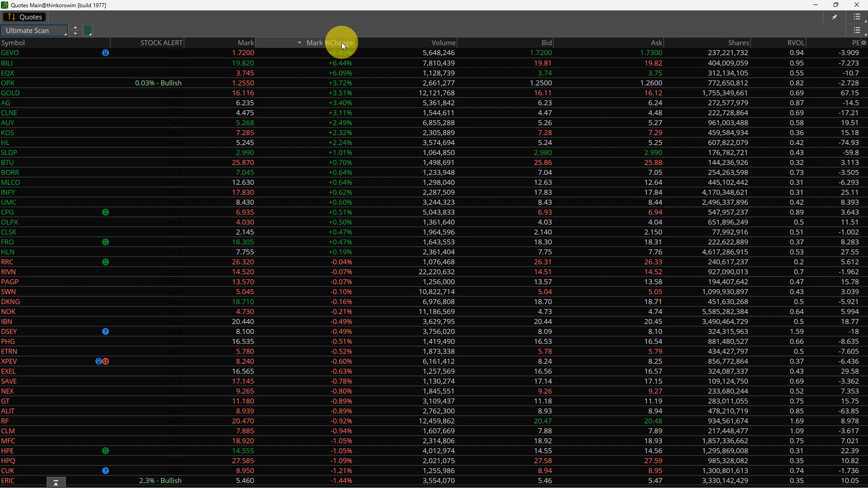
pyautogui.click(163, 43)
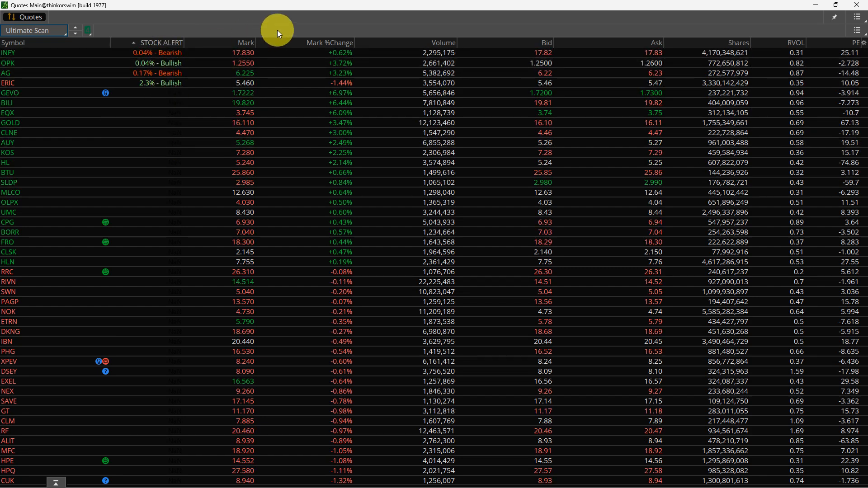
pyautogui.click(329, 43)
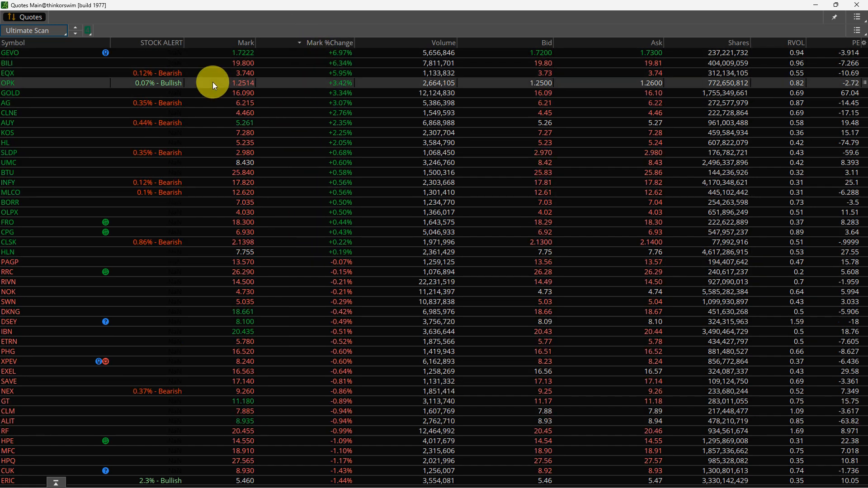
pyautogui.moveTo(169, 341)
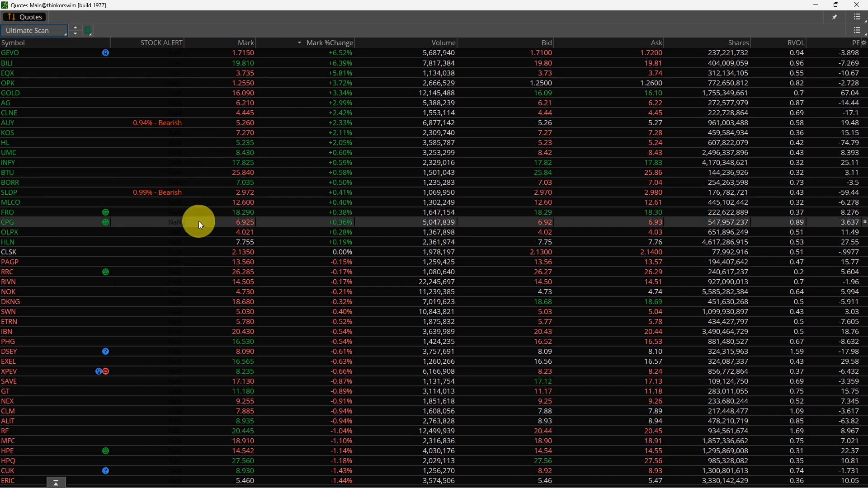
pyautogui.moveTo(201, 255)
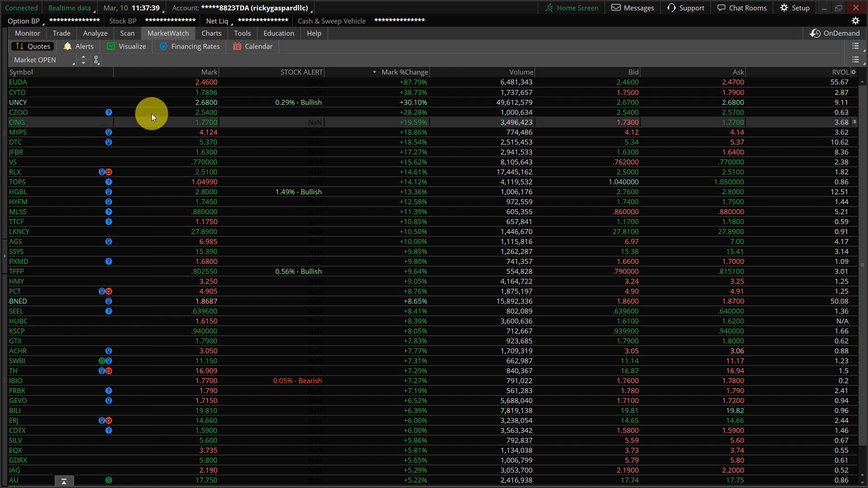
# Step: Open the saved watchlist list in MarketWatch to select Market OPEN
pyautogui.click(41, 60)
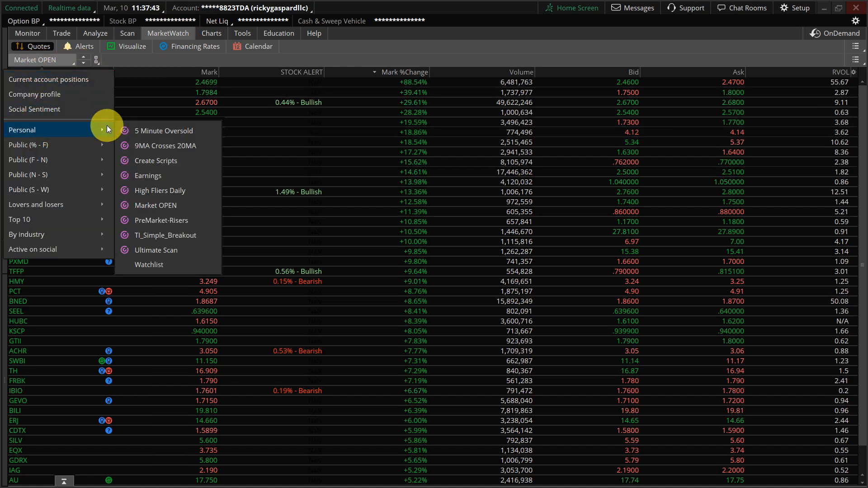
pyautogui.moveTo(156, 205)
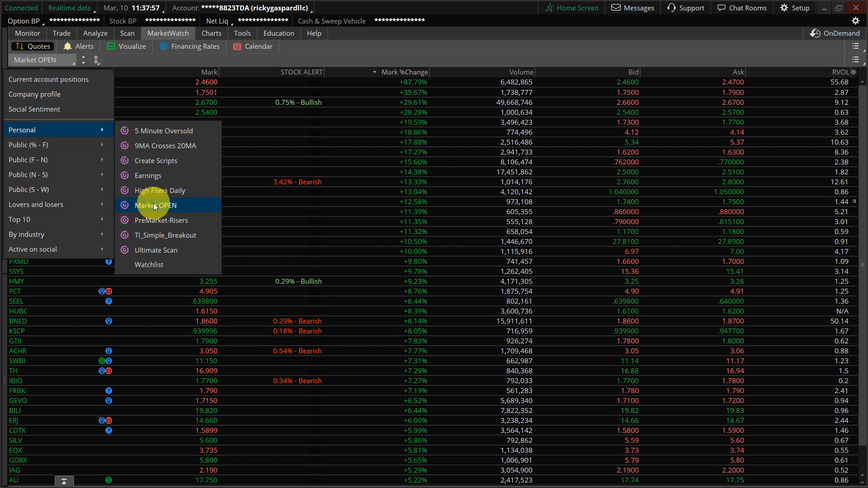
pyautogui.moveTo(166, 209)
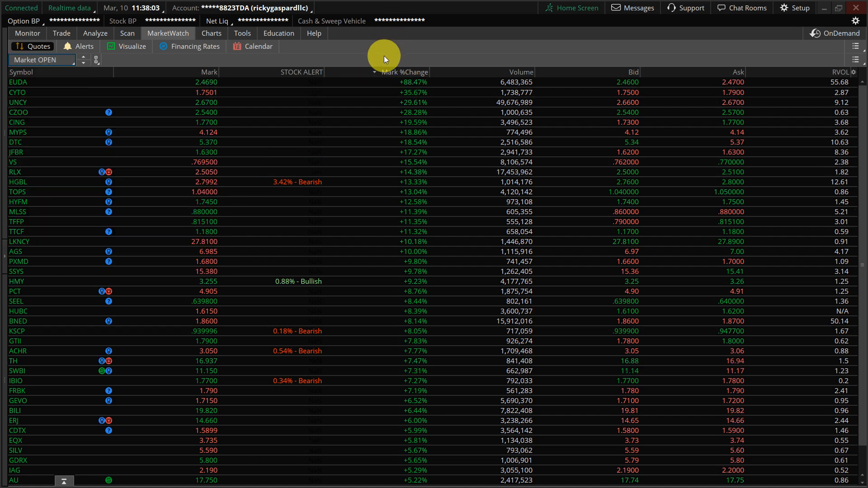
pyautogui.moveTo(422, 51)
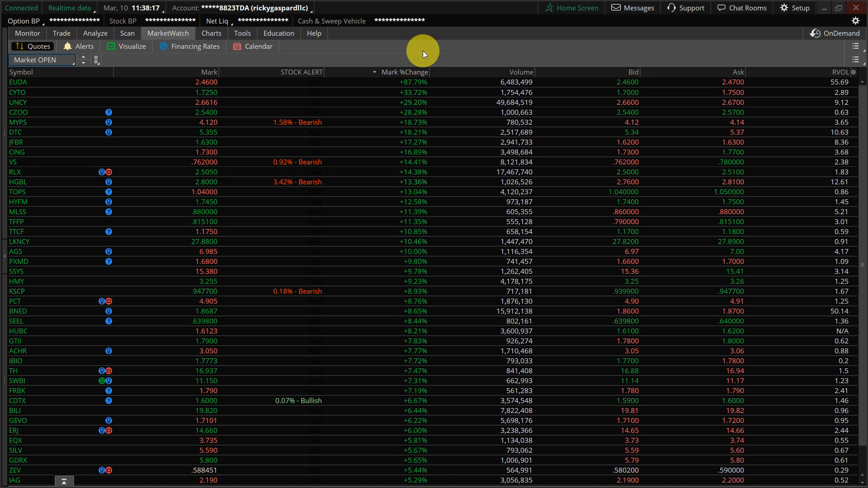
pyautogui.moveTo(297, 59)
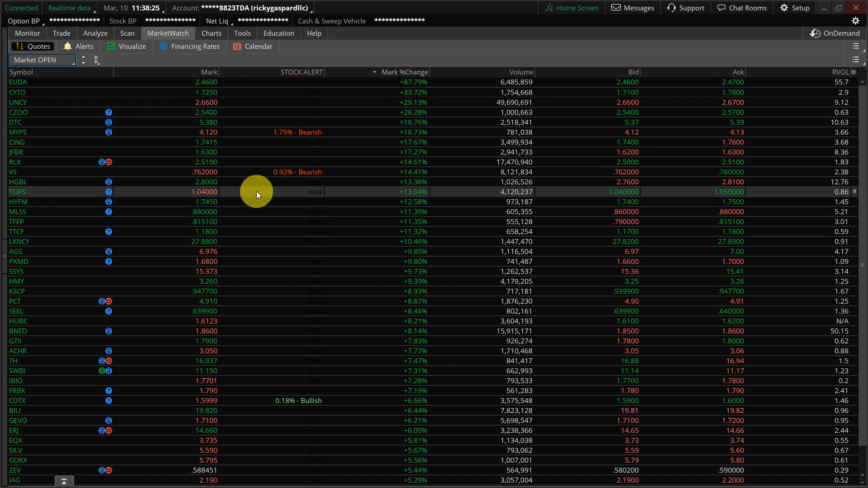
pyautogui.moveTo(726, 56)
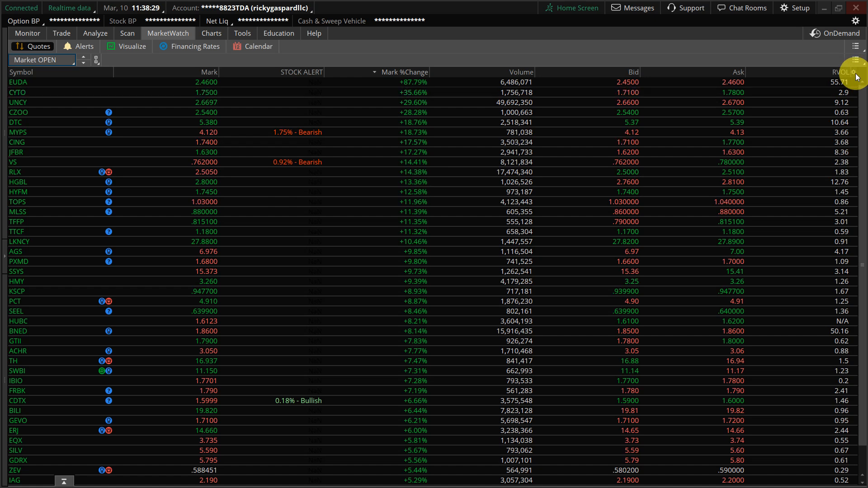
# Step: Open Customize Quotes for the Market OPEN watchlist's columns
pyautogui.click(855, 72)
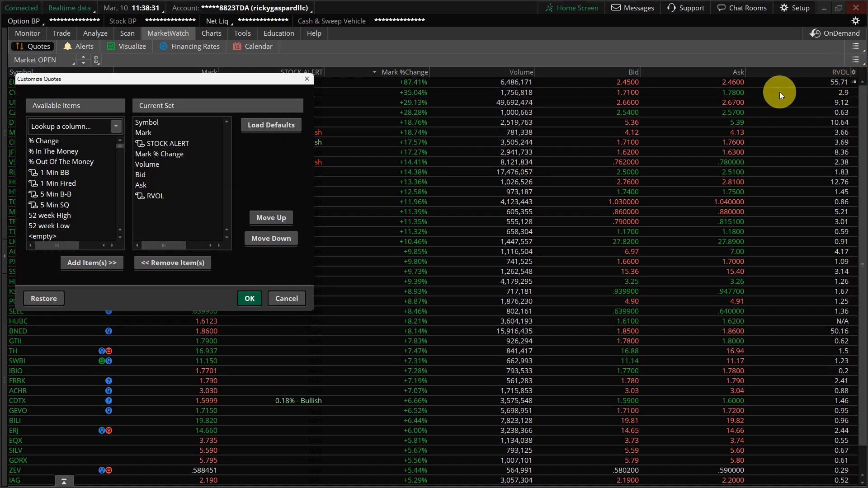
pyautogui.moveTo(296, 170)
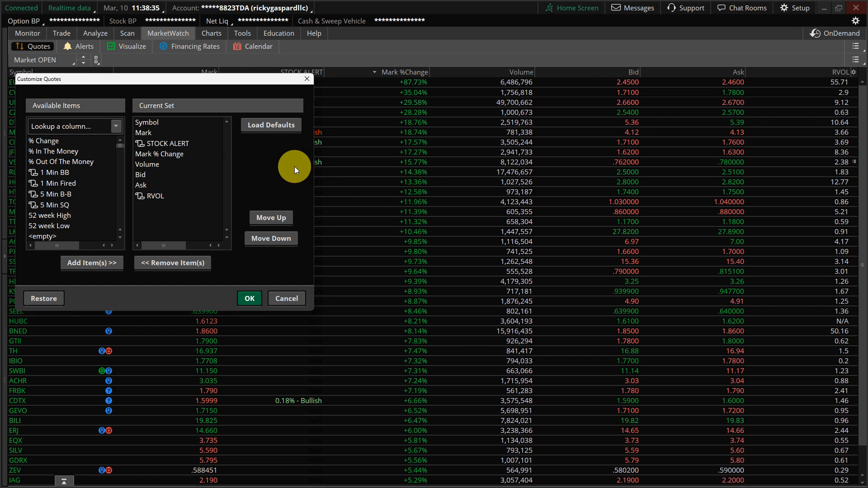
pyautogui.moveTo(71, 181)
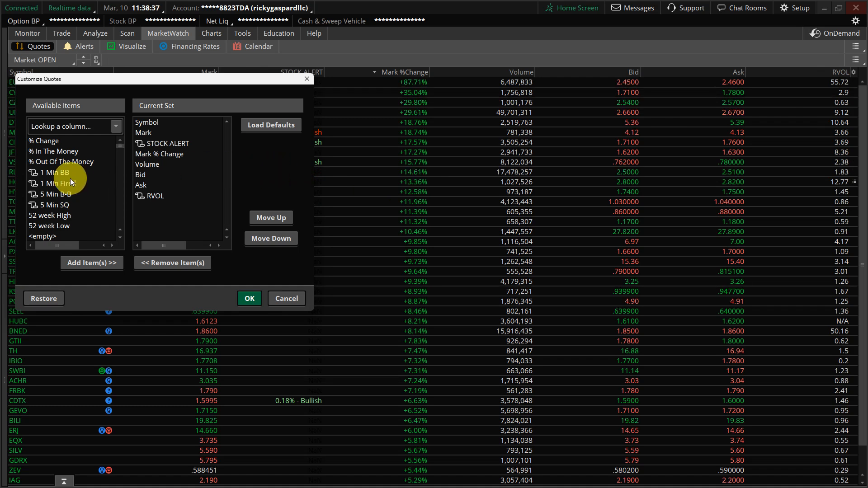
pyautogui.scroll(3)
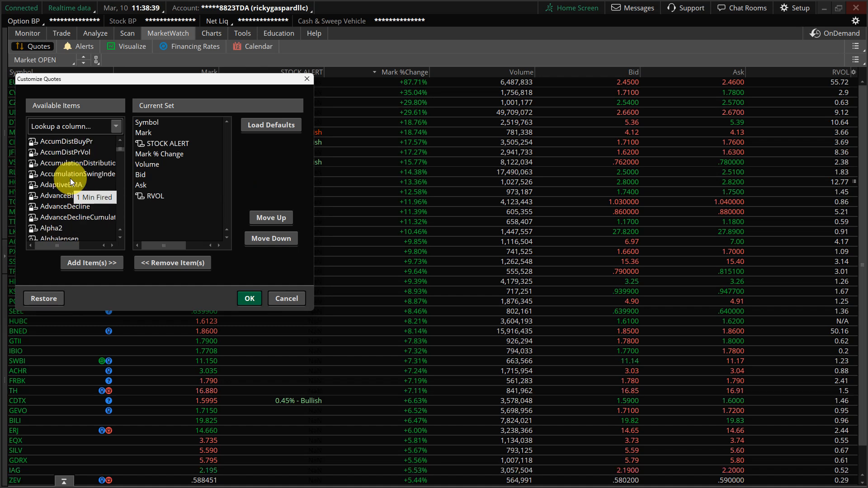
pyautogui.moveTo(64, 217)
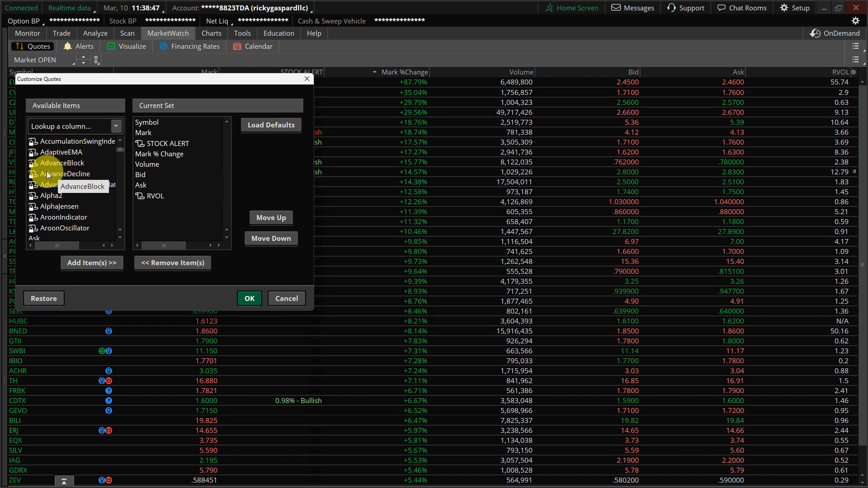
pyautogui.moveTo(158, 153)
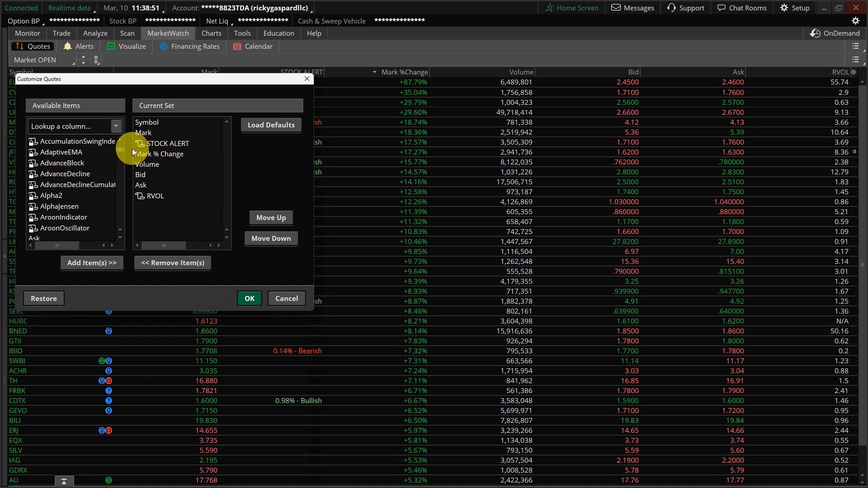
# Step: Review the STOCK ALERT column's thinkScript formula and close the editor
pyautogui.doubleClick(169, 144)
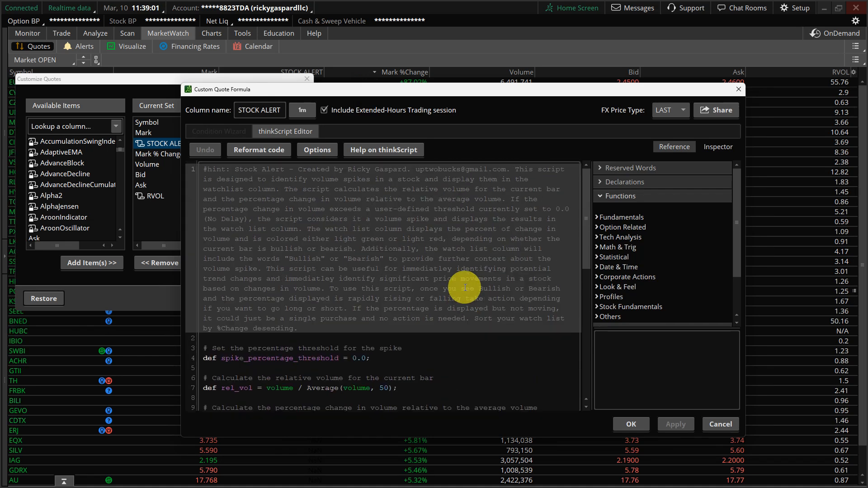
pyautogui.moveTo(304, 108)
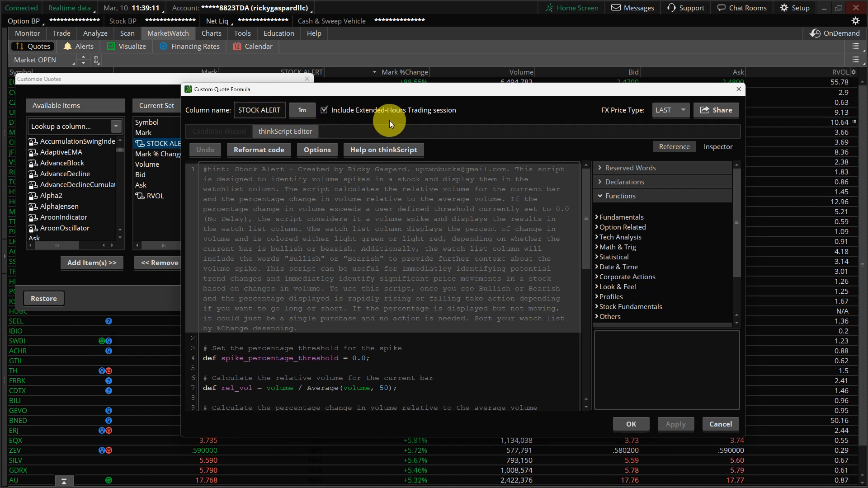
pyautogui.moveTo(465, 132)
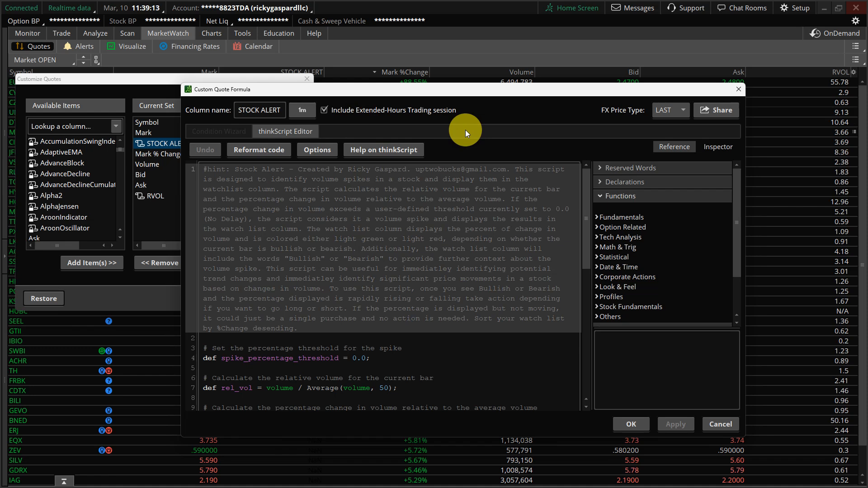
pyautogui.click(630, 424)
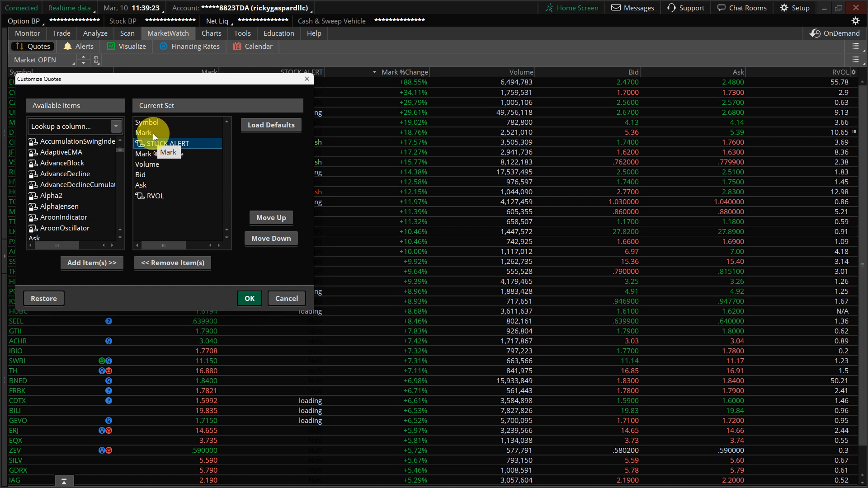
pyautogui.moveTo(164, 143)
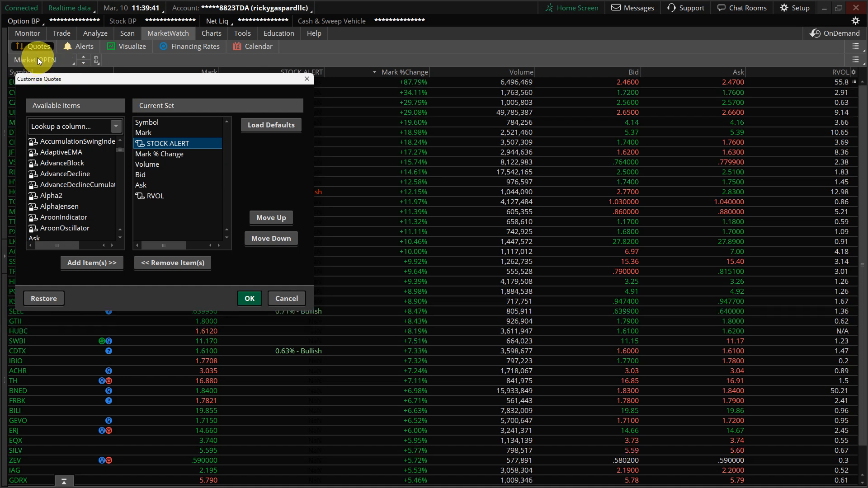
pyautogui.moveTo(207, 225)
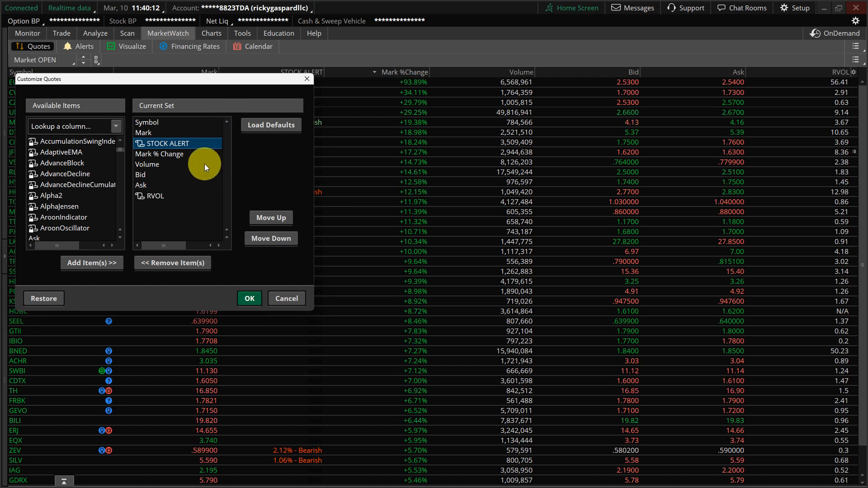
pyautogui.moveTo(277, 160)
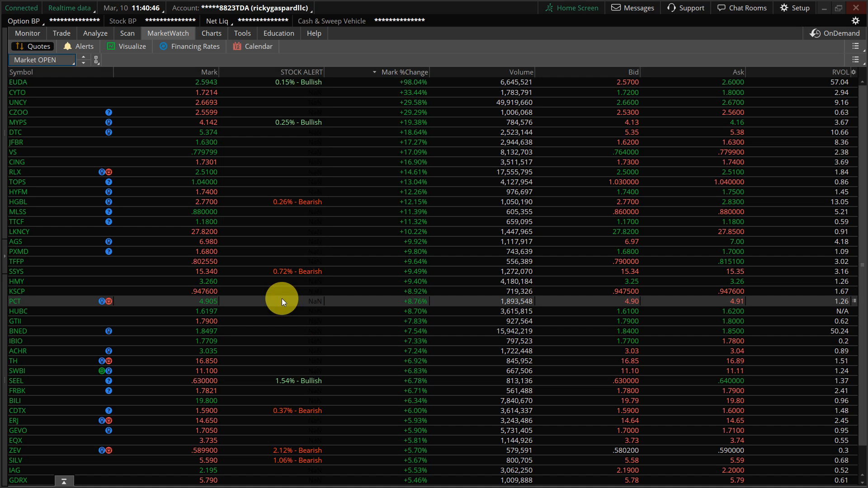
pyautogui.moveTo(402, 319)
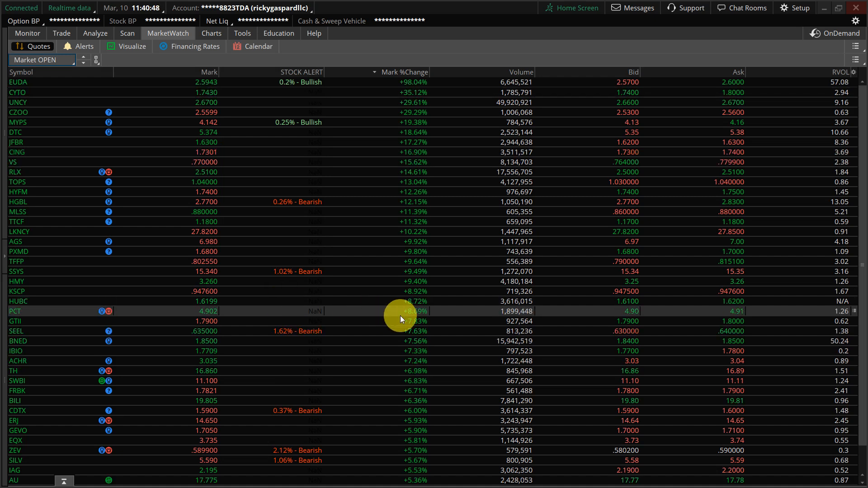